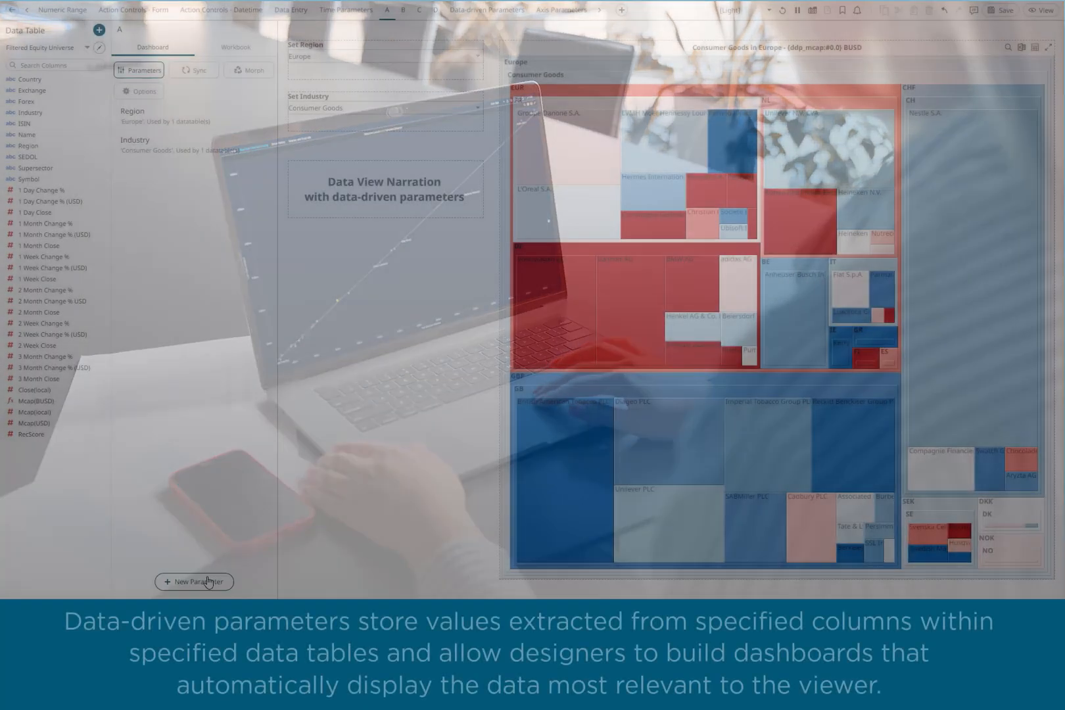
Create New Parameter 1 with Mode set to Data, making its type Numeric
click(194, 581)
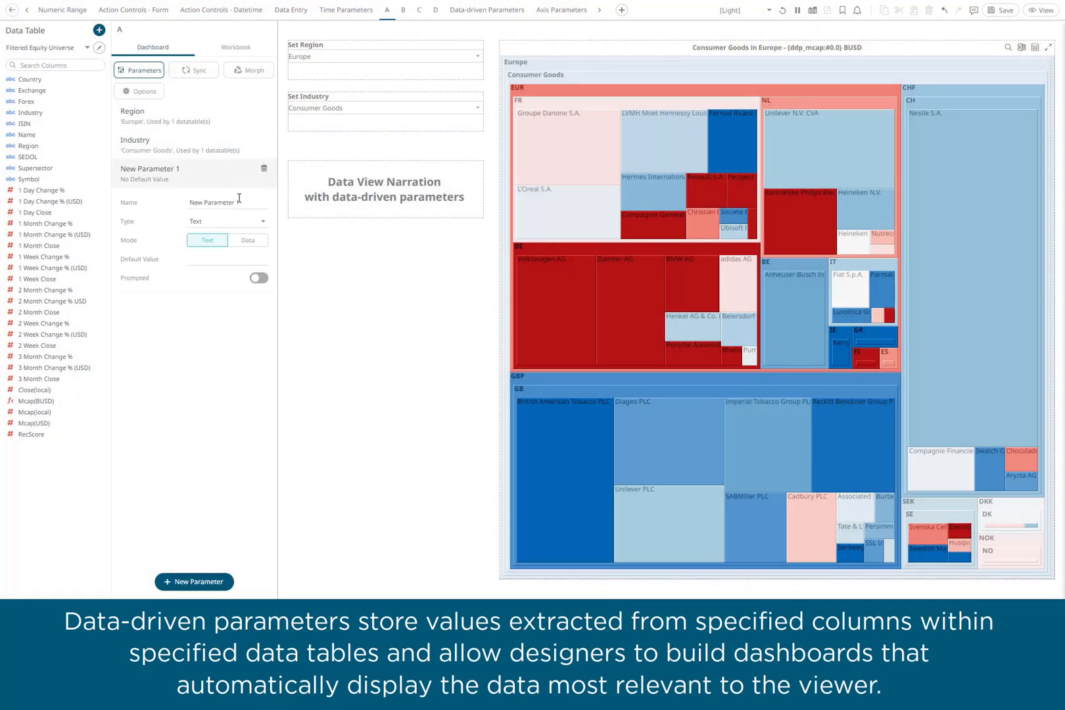
click(248, 232)
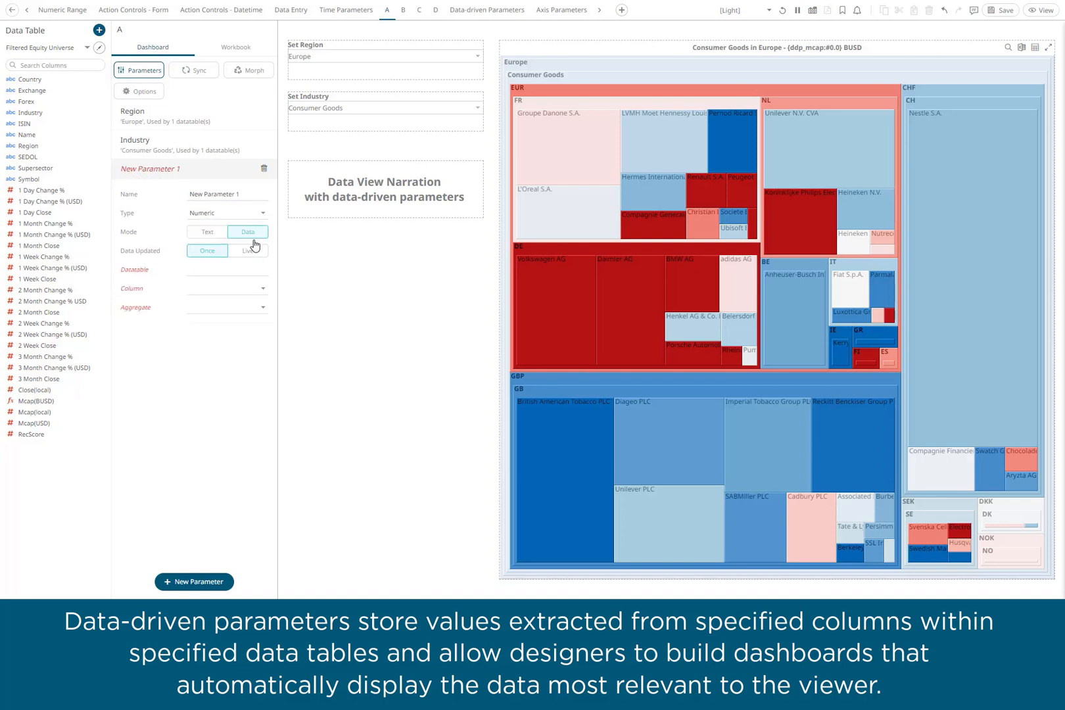
click(248, 251)
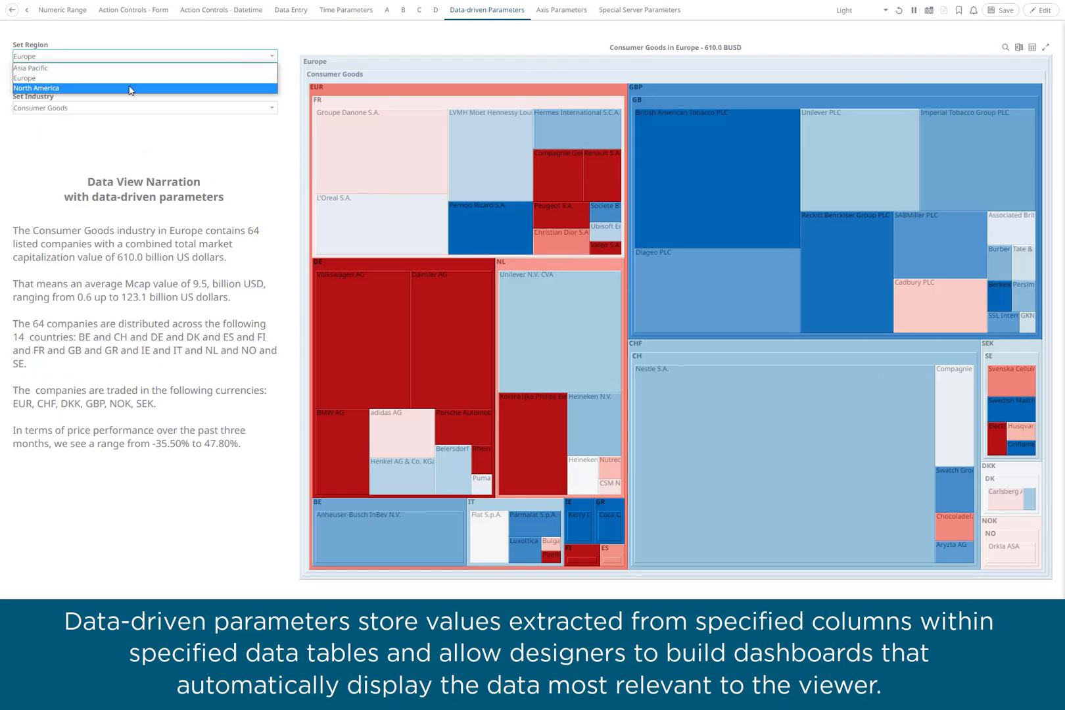
Choose North America in Set Region and Technology in Set Industry
click(36, 87)
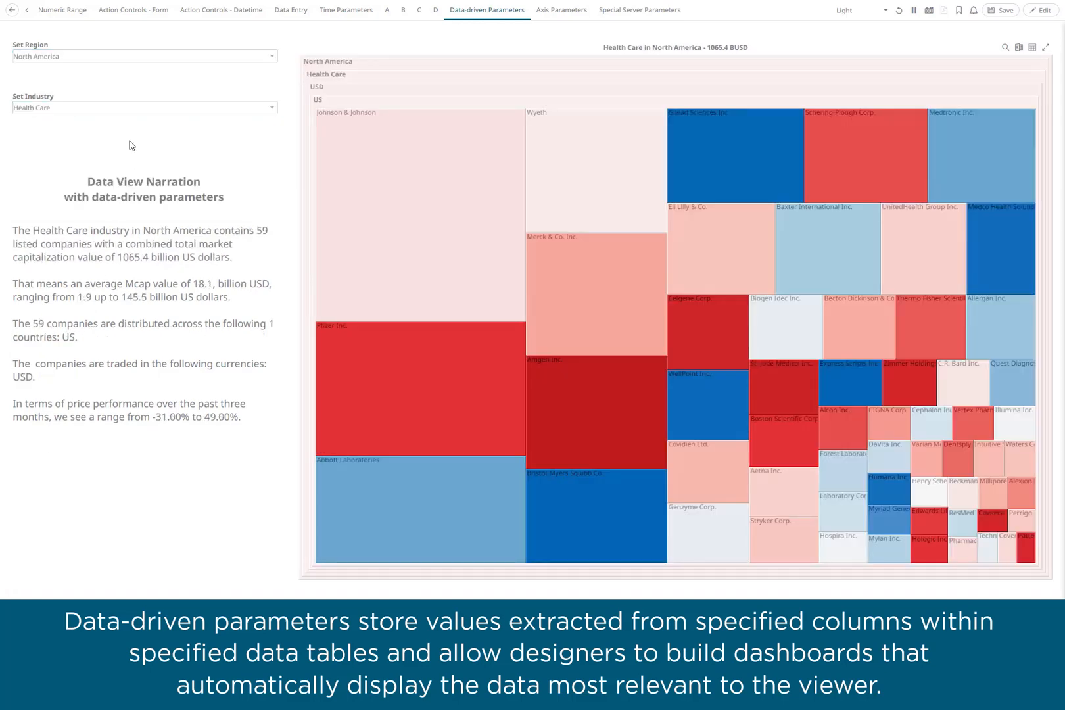
click(143, 107)
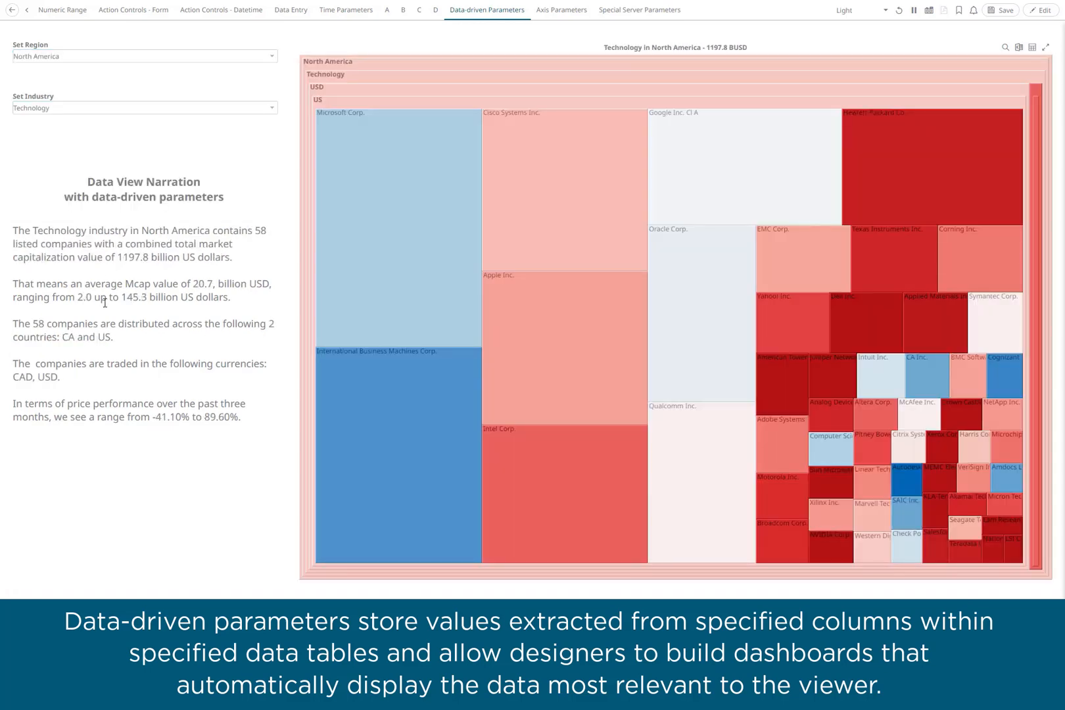
click(143, 107)
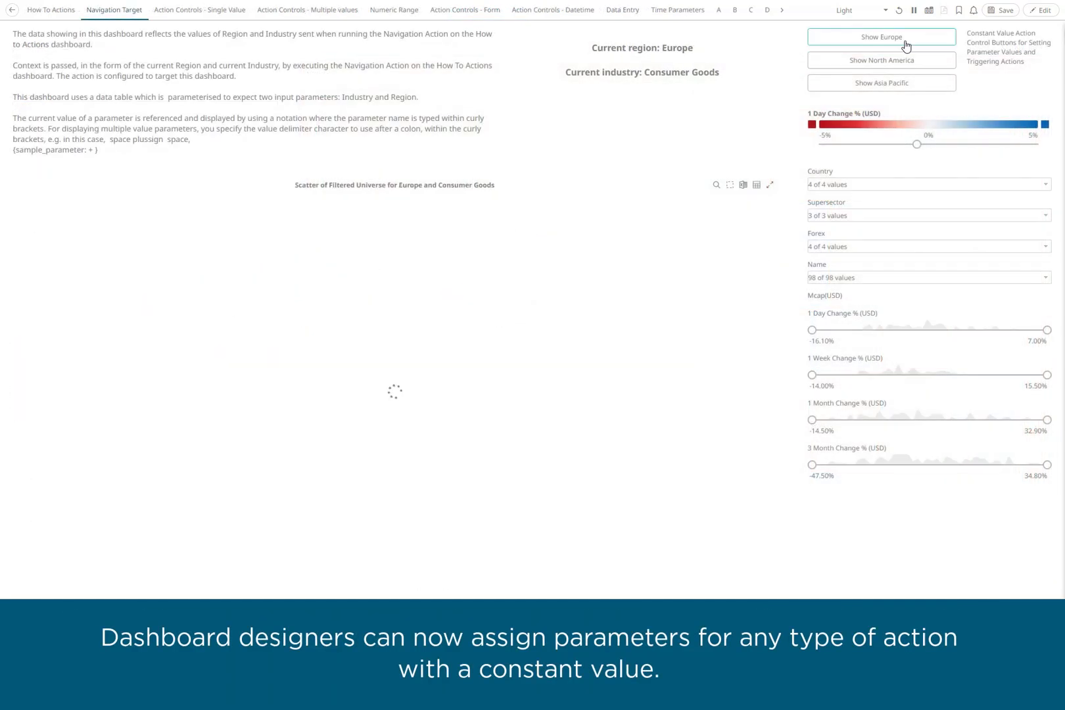
Use the Show North America and Show Europe action buttons to switch the region back to Europe
click(881, 60)
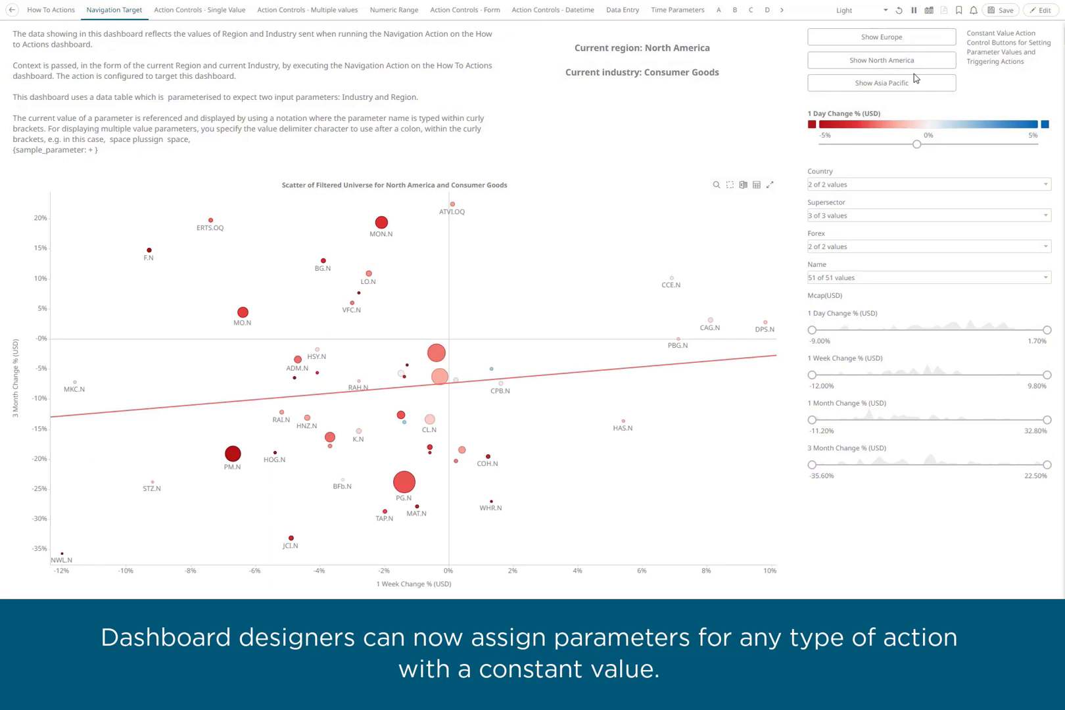
click(881, 37)
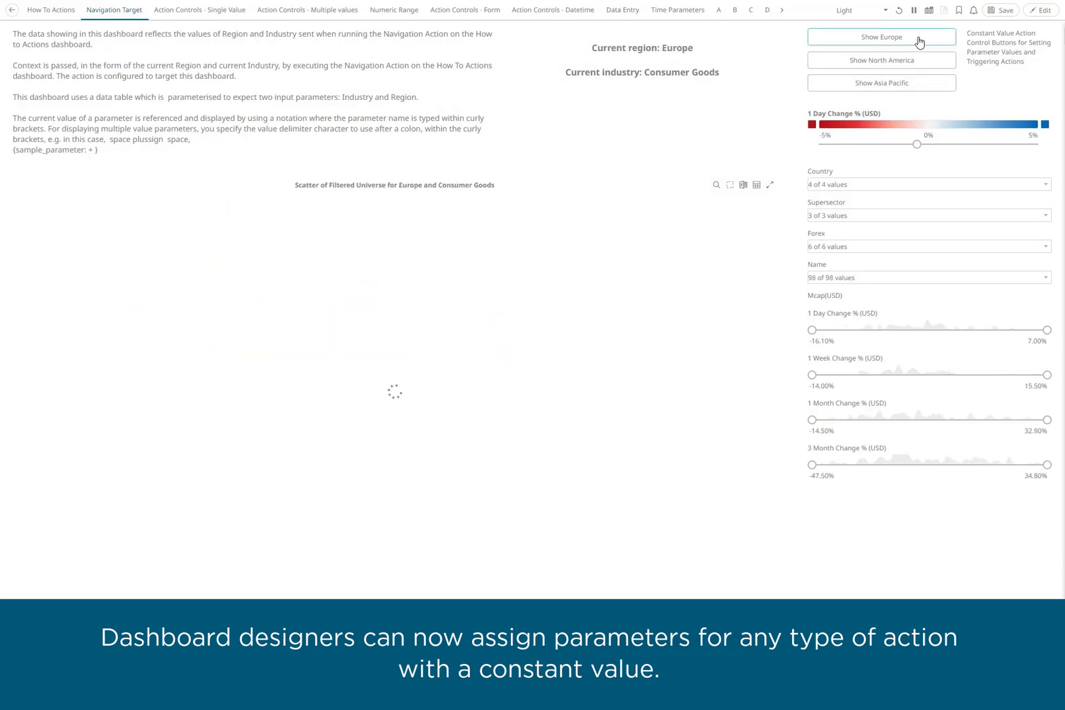
click(881, 60)
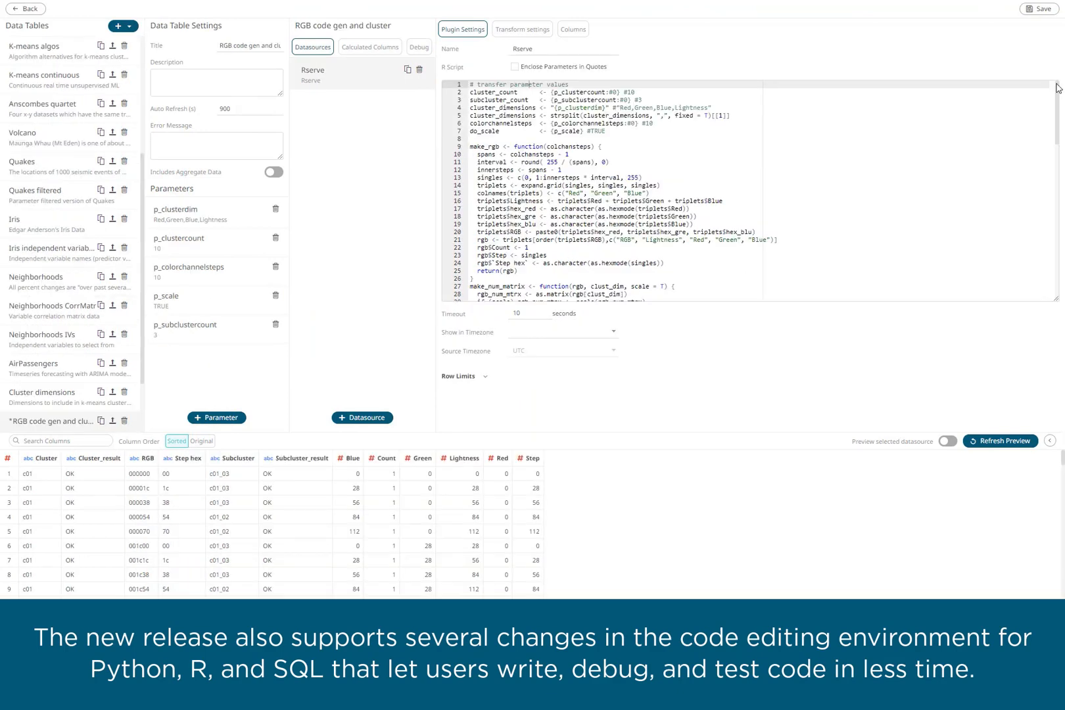
scroll(down, 3)
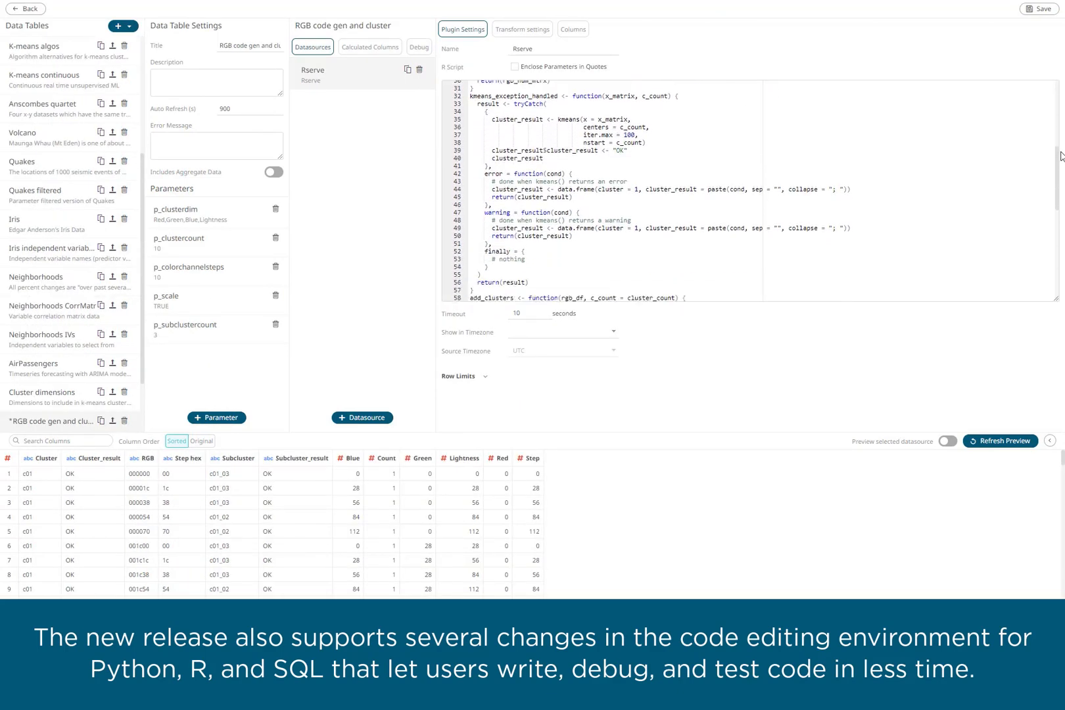